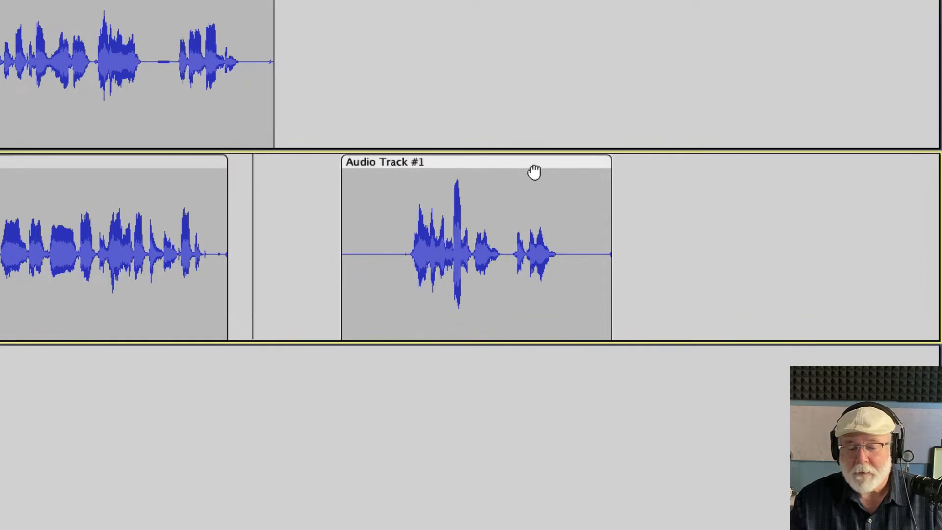
- Drag the middle track's later clip to the right so a gap separates it from the earlier clip
drag(533, 169, 491, 217)
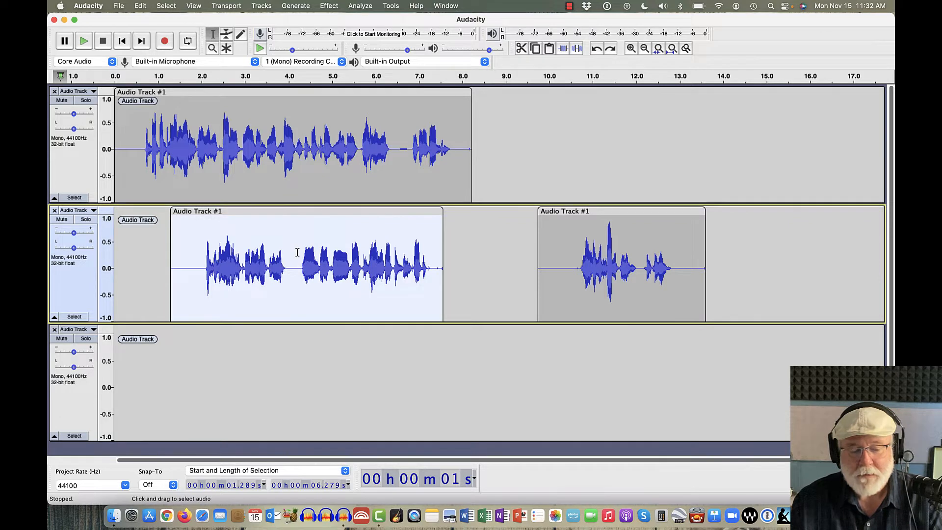
- Select and delete the later half of the middle track's first clip
drag(297, 264, 423, 264)
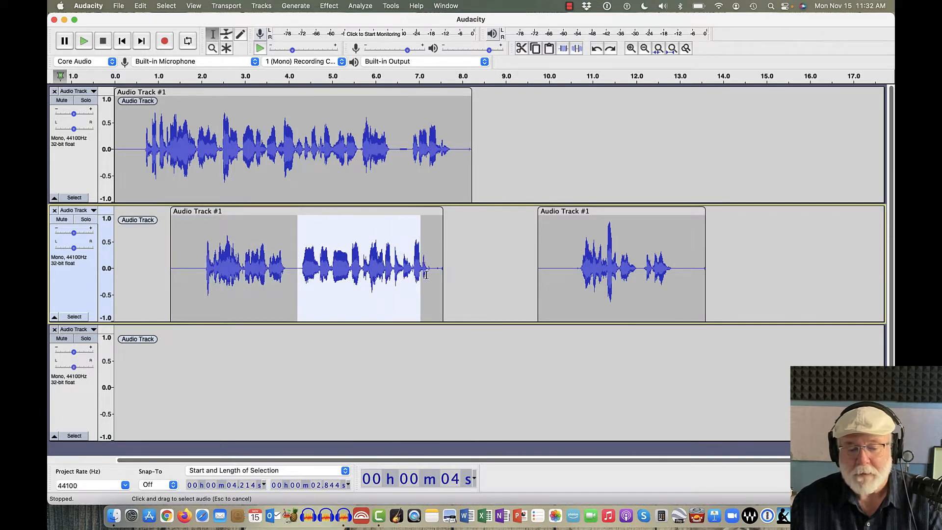
drag(420, 264, 433, 276)
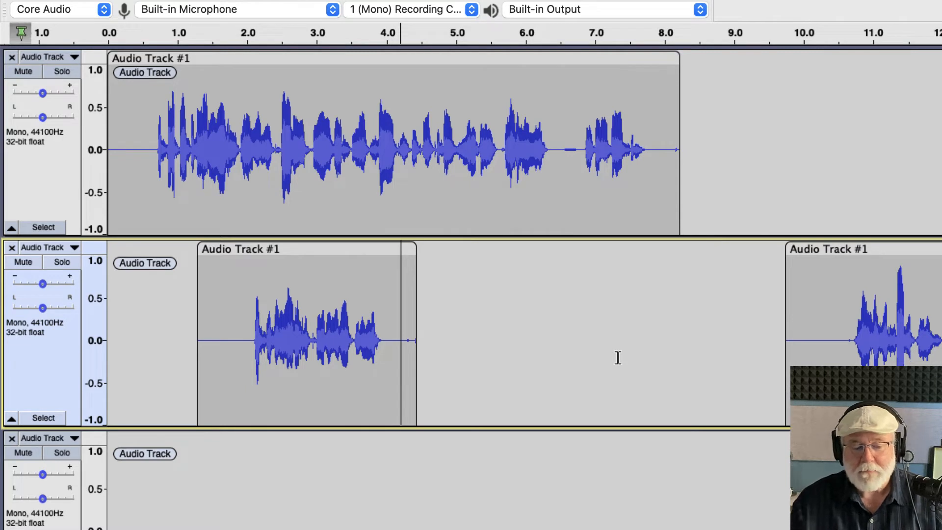
mouse_move(337, 280)
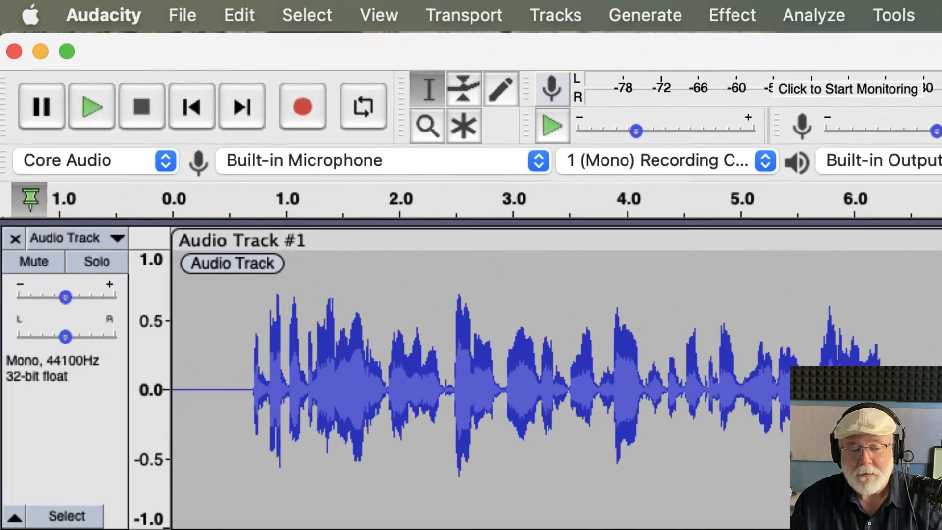
- Tick 'Editing a clip can move other clips' under Tracks Behaviors in Preferences and confirm
click(103, 14)
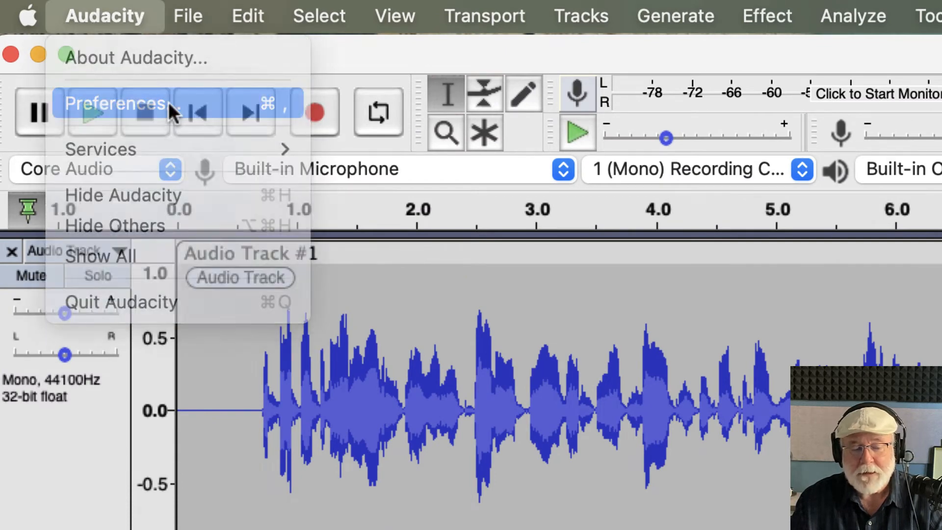
click(116, 104)
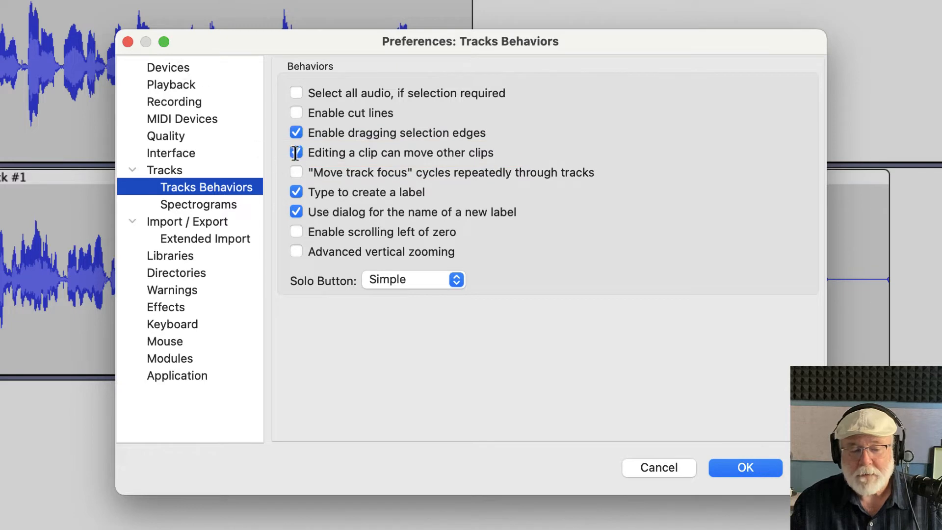
click(296, 153)
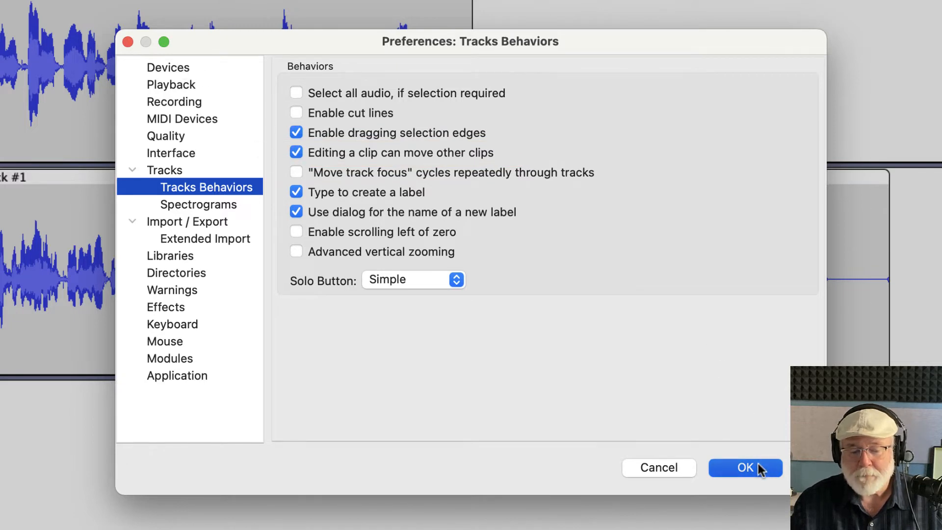
click(745, 467)
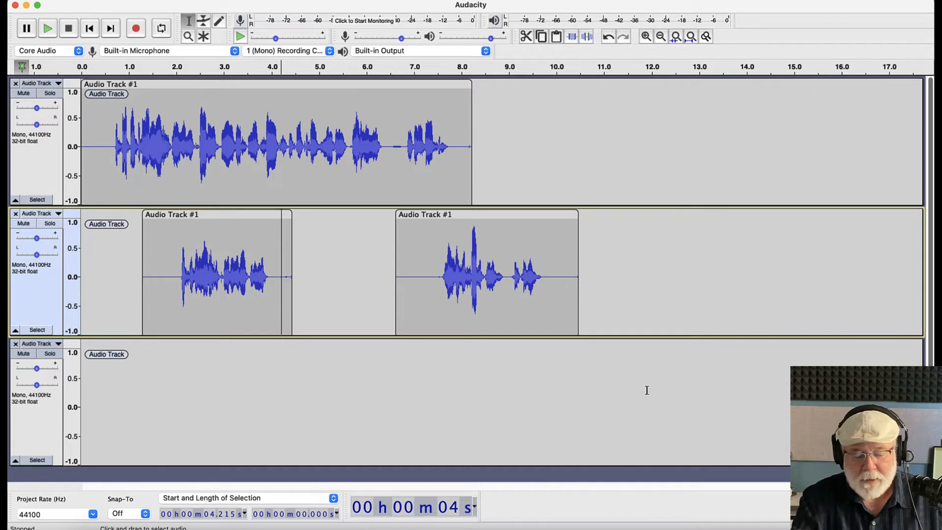
- Reselect and delete the first clip's end so the next clip shifts left, then undo
drag(285, 274, 438, 273)
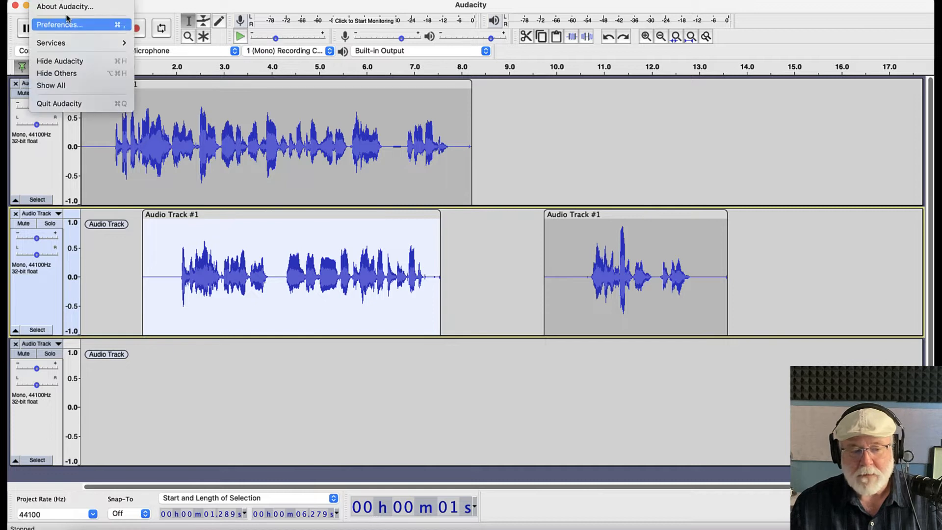
- Untick 'Editing a clip can move other clips' in Preferences and confirm
click(57, 25)
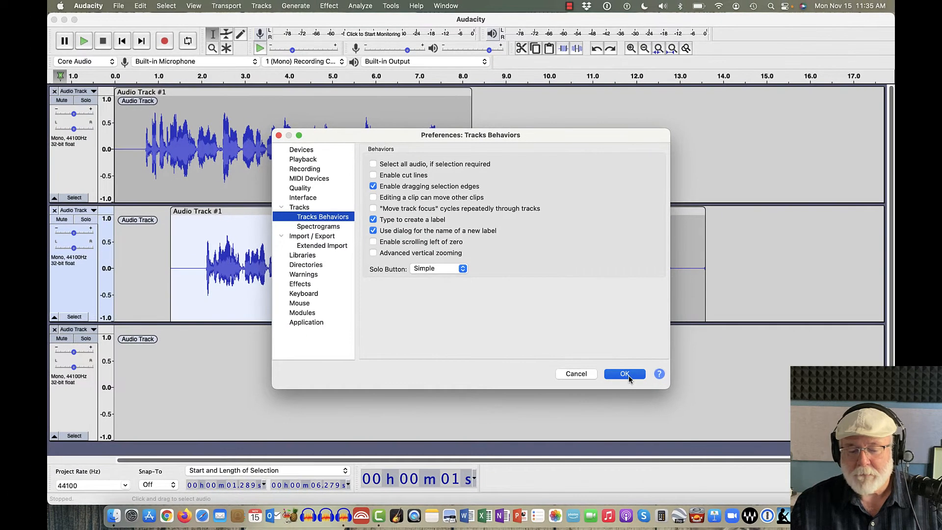
click(625, 373)
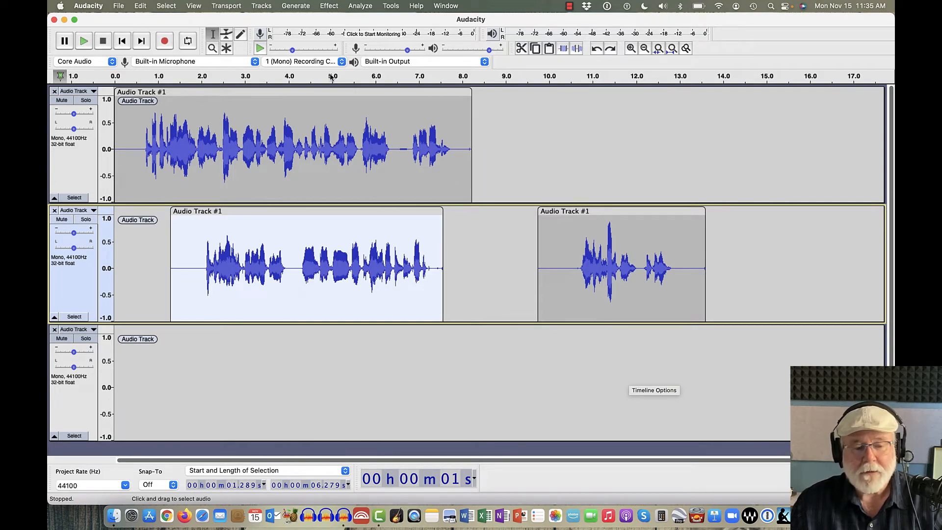
click(256, 5)
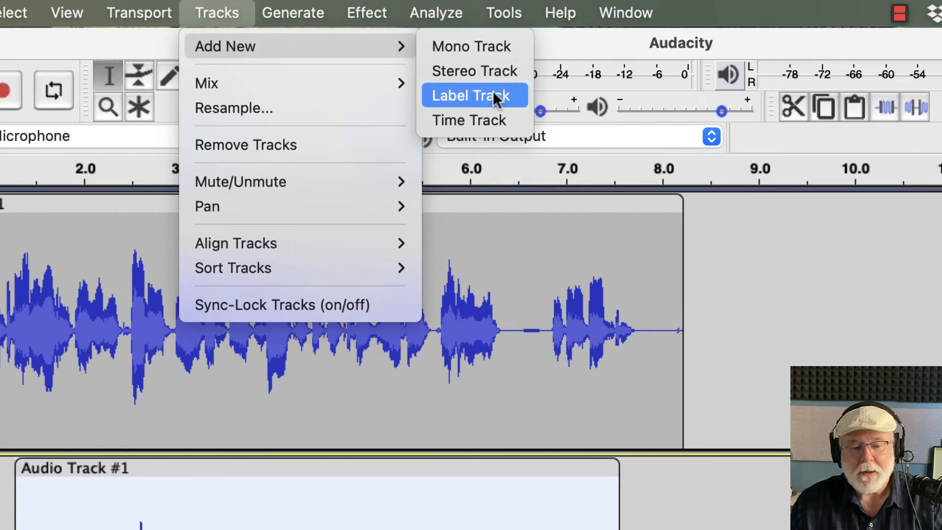
- Add a label track below the first audio track, enable sync-lock, and select top-track audio
click(474, 95)
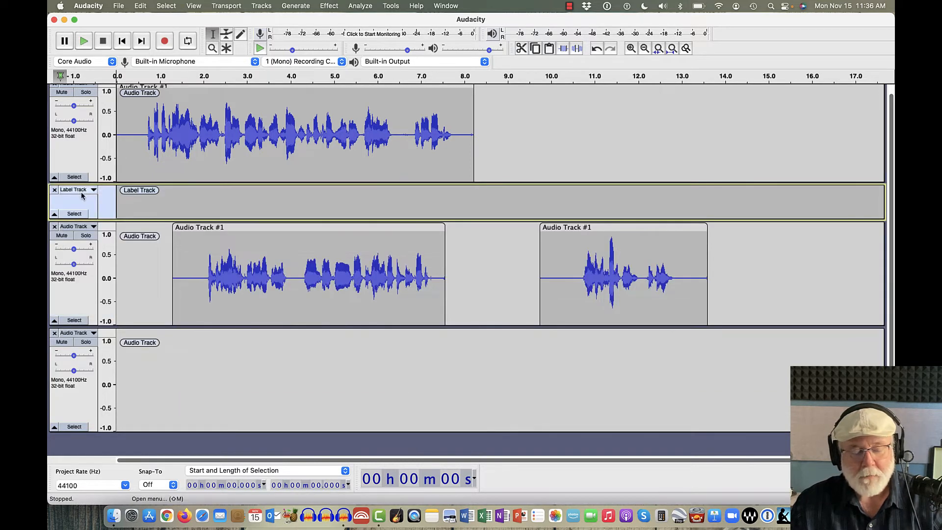
mouse_move(81, 196)
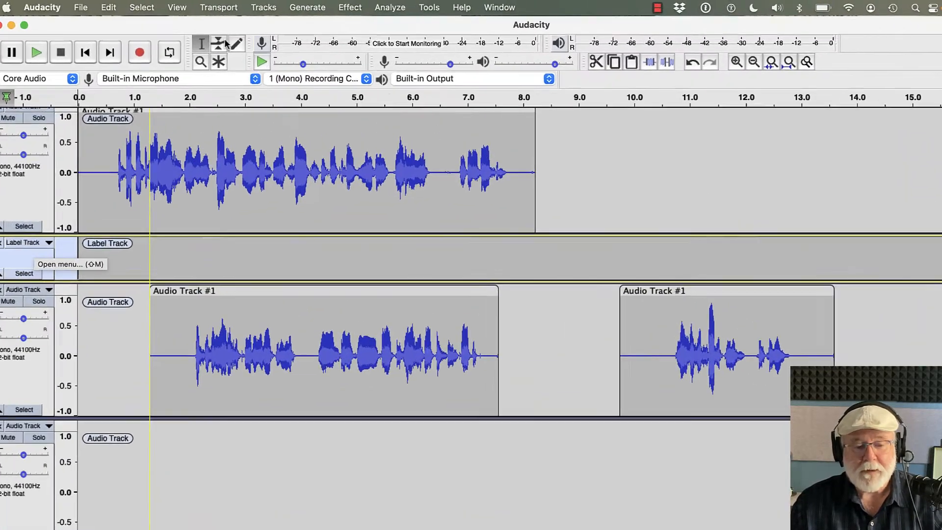
click(269, 9)
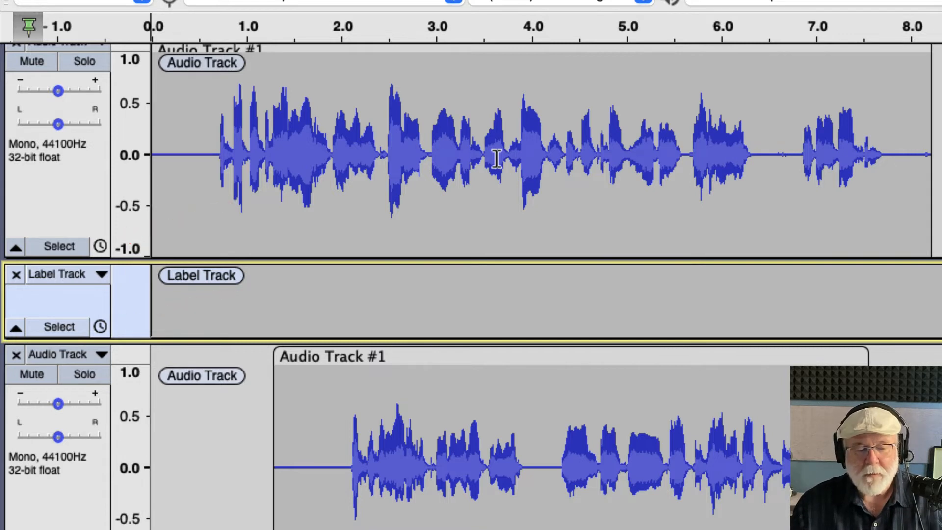
drag(385, 151, 498, 150)
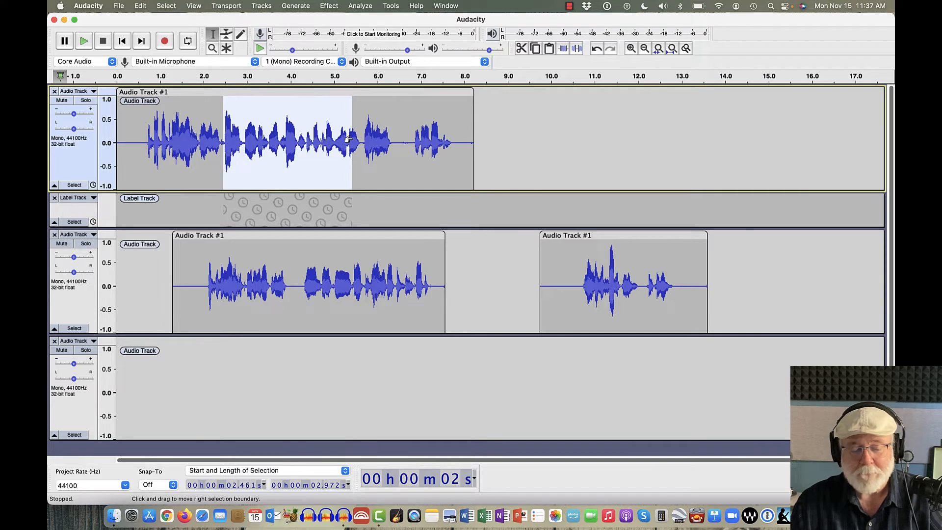
mouse_move(338, 237)
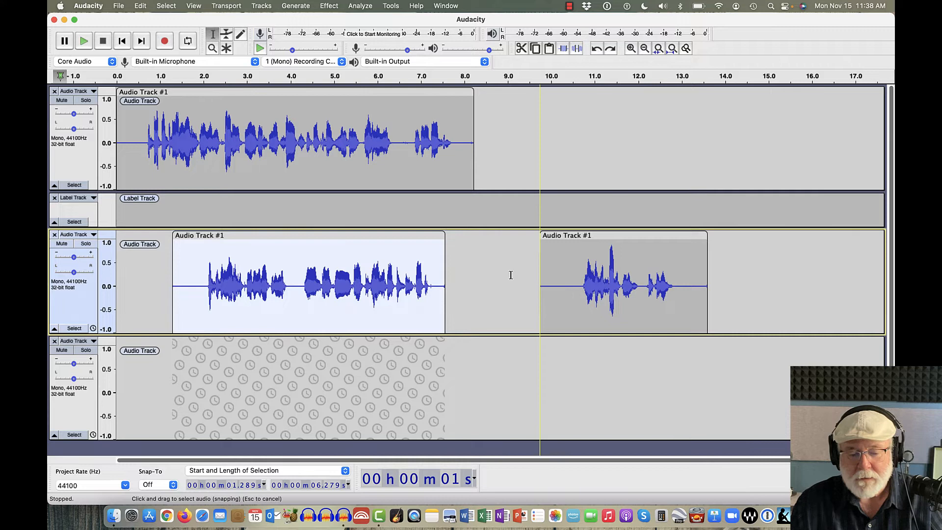
mouse_move(366, 237)
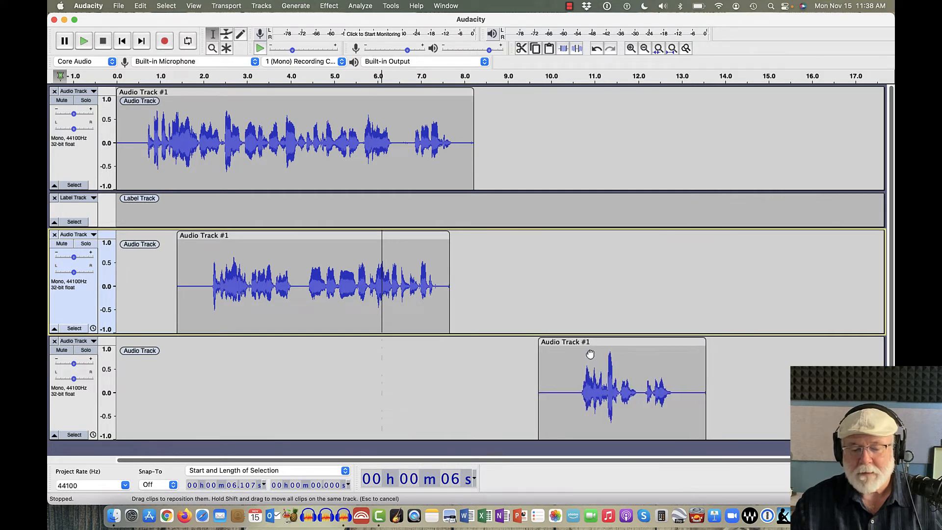
- Drag the middle track's short clip onto the bottom track and reposition both clips
drag(591, 353, 602, 349)
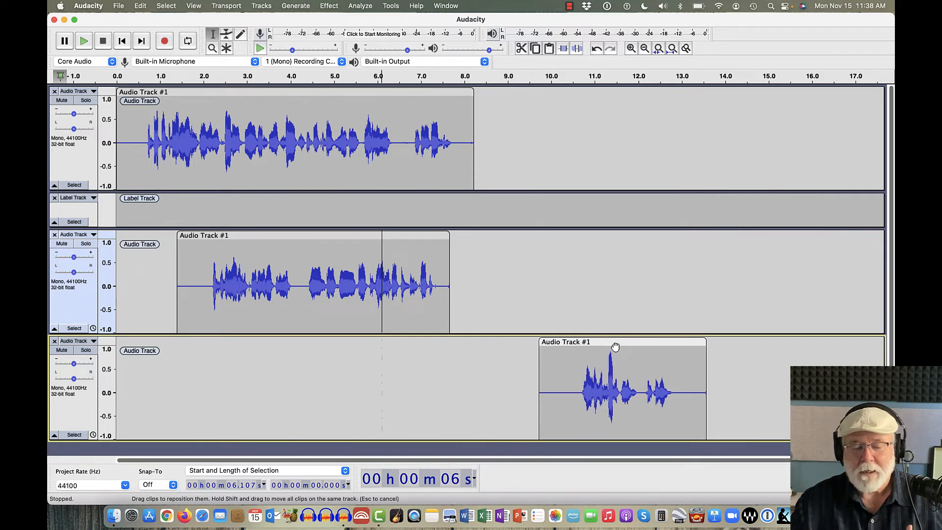
drag(616, 345, 558, 336)
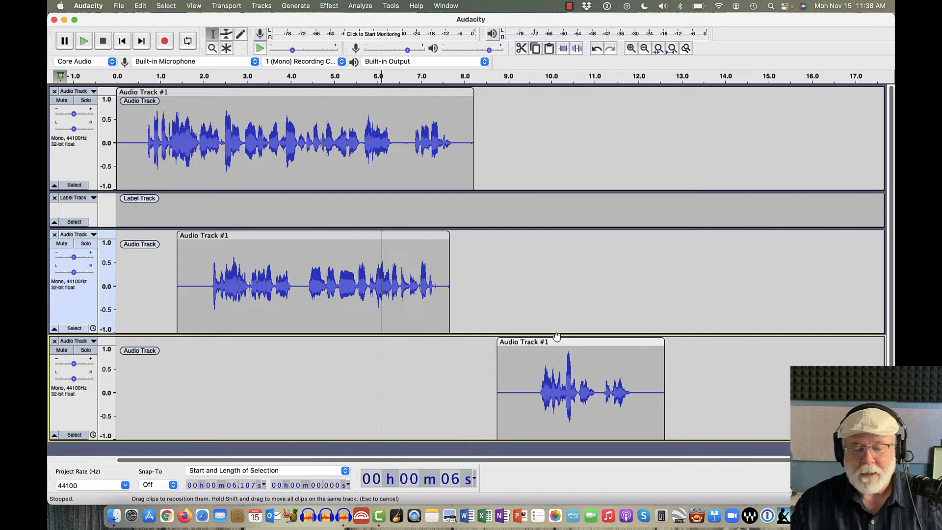
drag(580, 391, 488, 390)
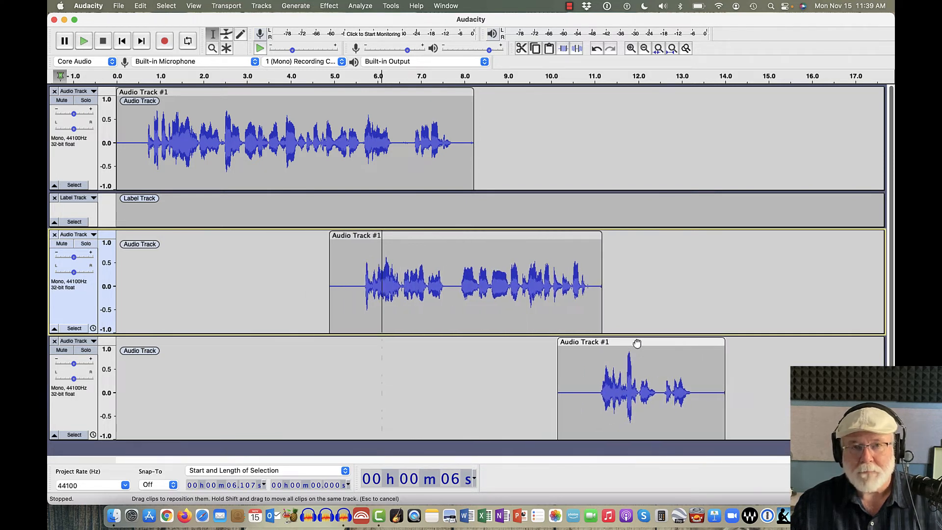
drag(637, 342, 511, 351)
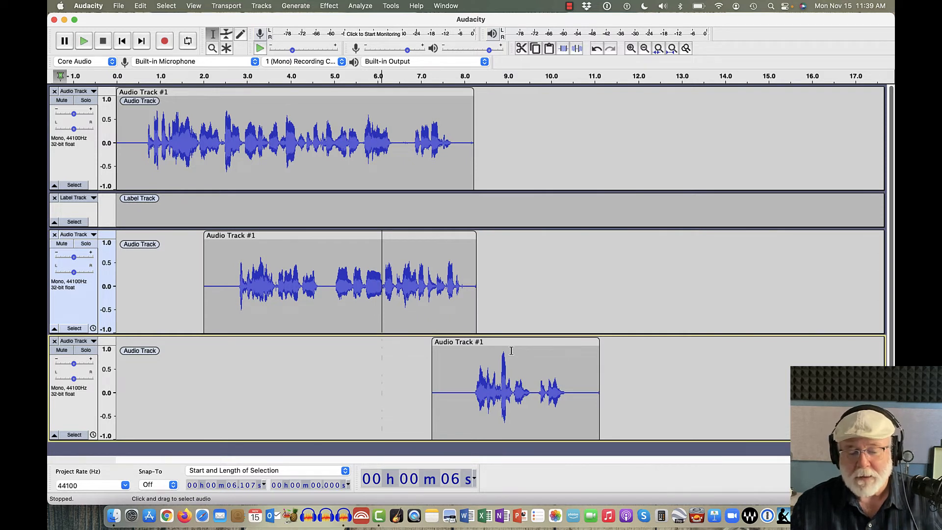
mouse_move(498, 270)
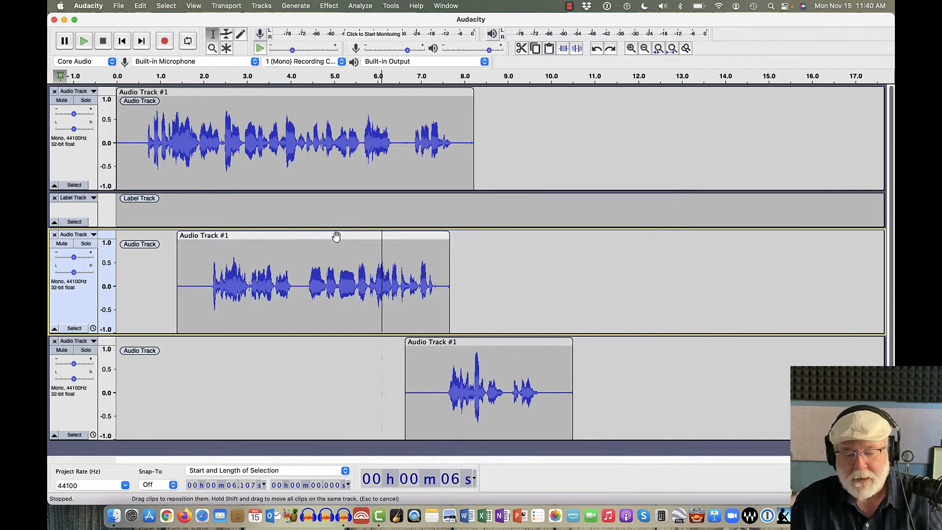
- Slide the bottom short clip later, then back to about 6.2 s overlapping the middle clip
drag(488, 388, 611, 388)
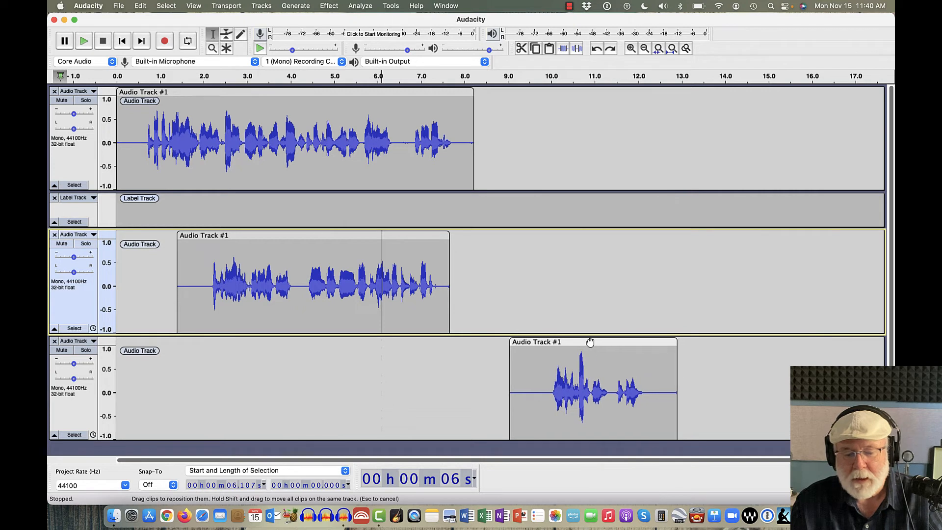
drag(592, 388, 532, 393)
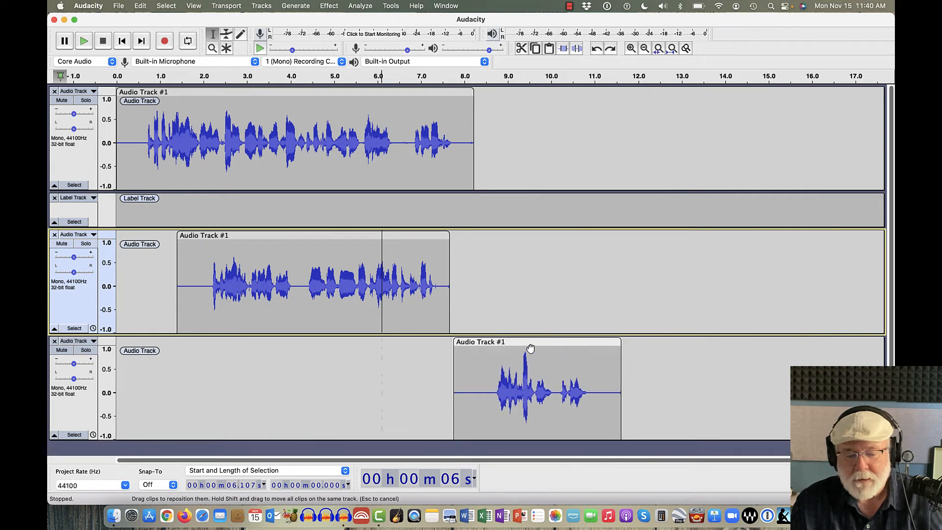
drag(530, 348, 469, 345)
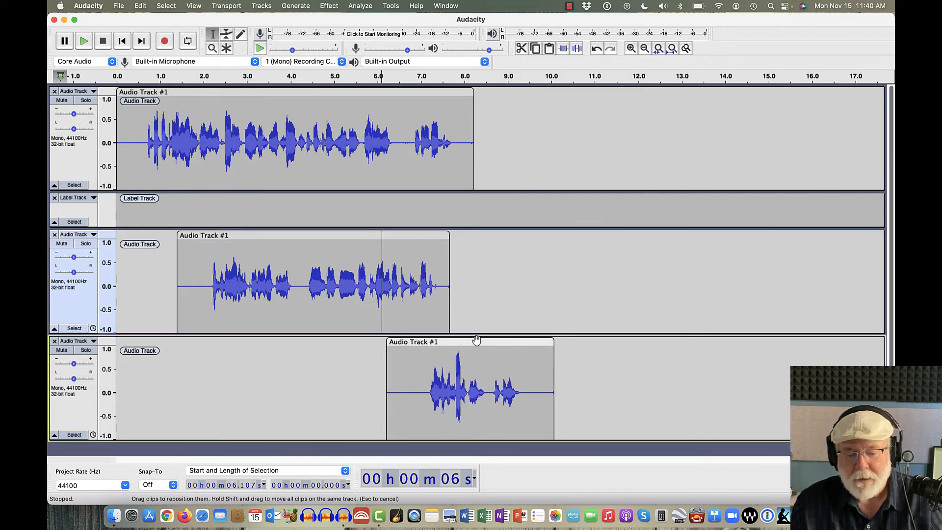
drag(468, 339, 496, 349)
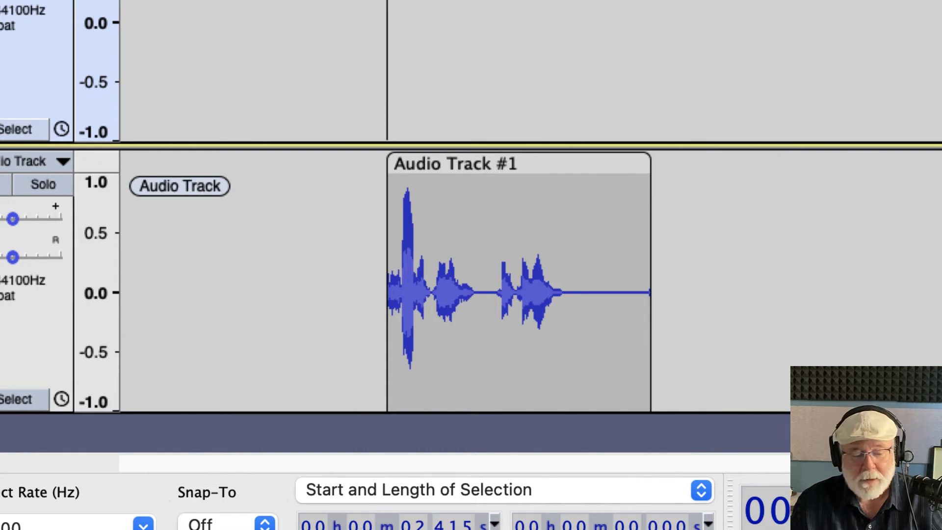
mouse_move(477, 294)
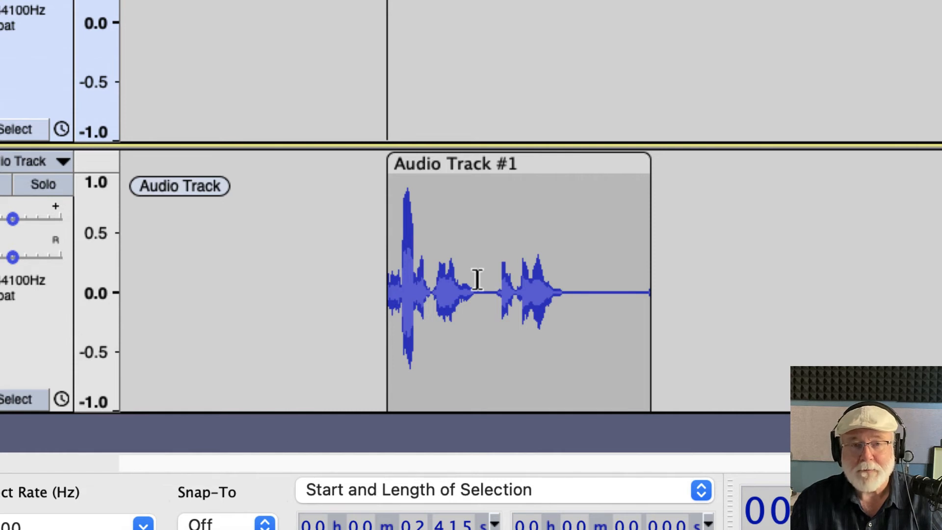
mouse_move(473, 262)
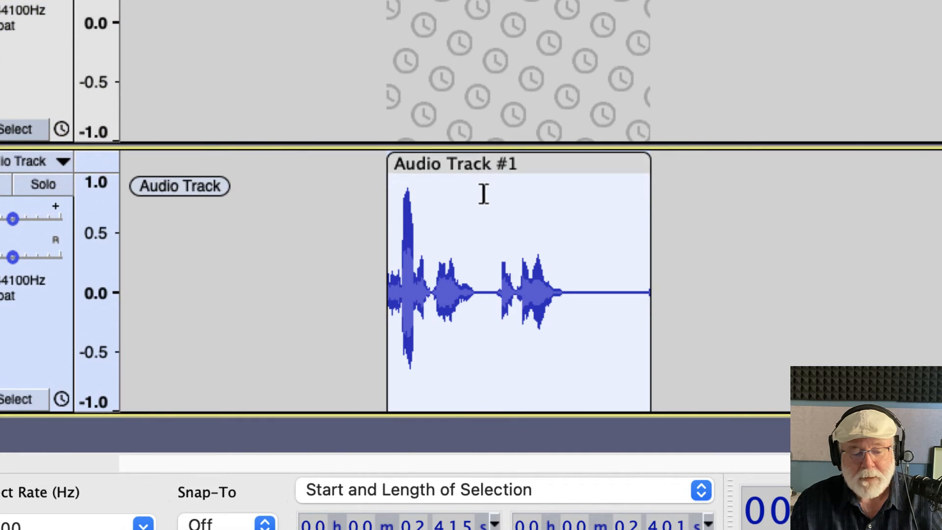
mouse_move(275, 235)
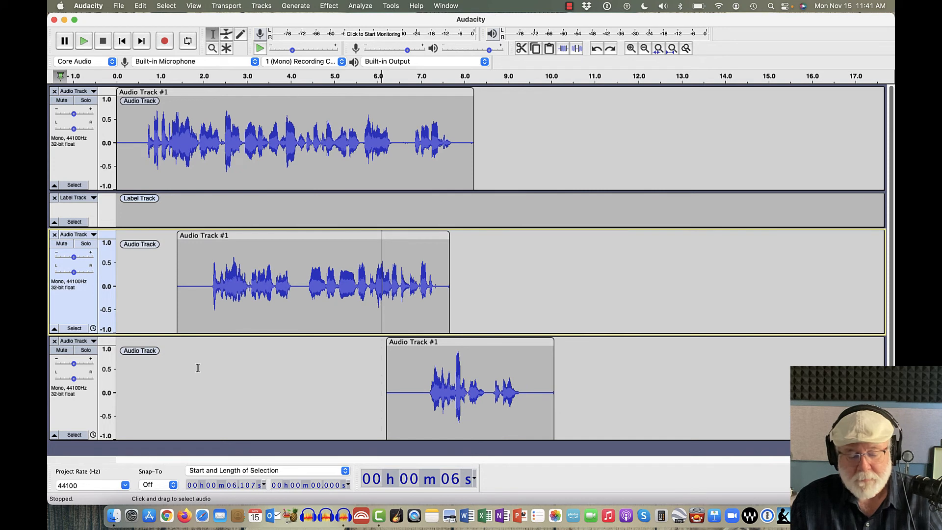
- Drag the bottom short clip to about 9.5 s, past the middle clip's end
drag(468, 391, 612, 390)
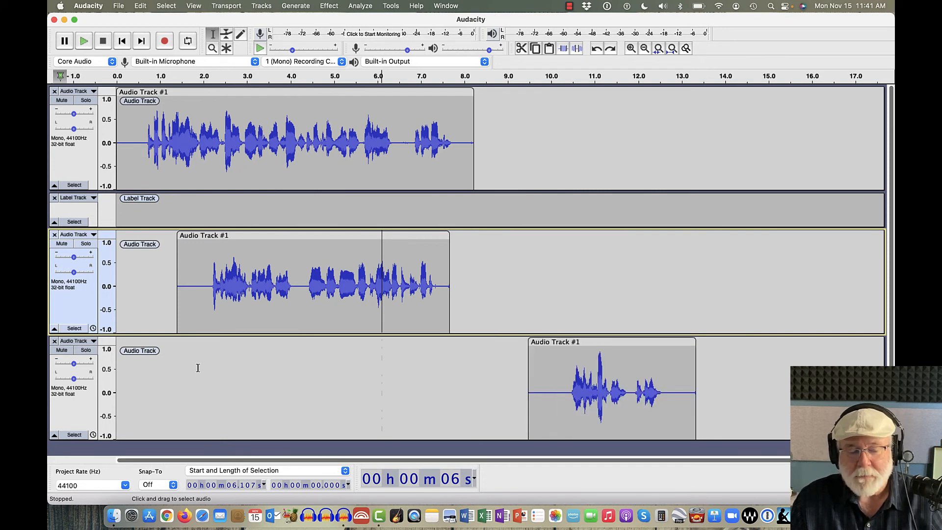